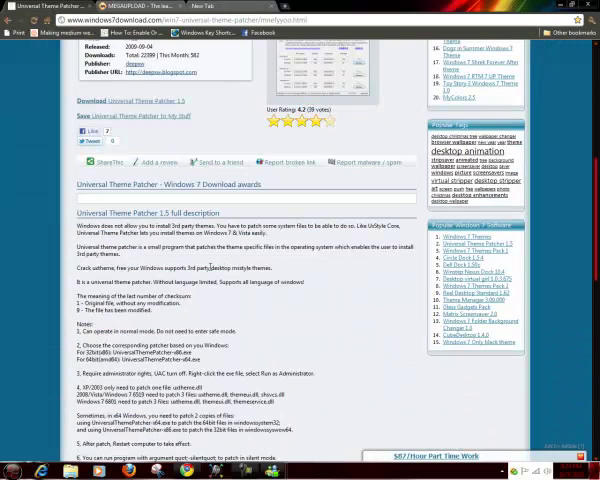
Scroll down the Universal Theme Patcher download page.
scroll(down, 3)
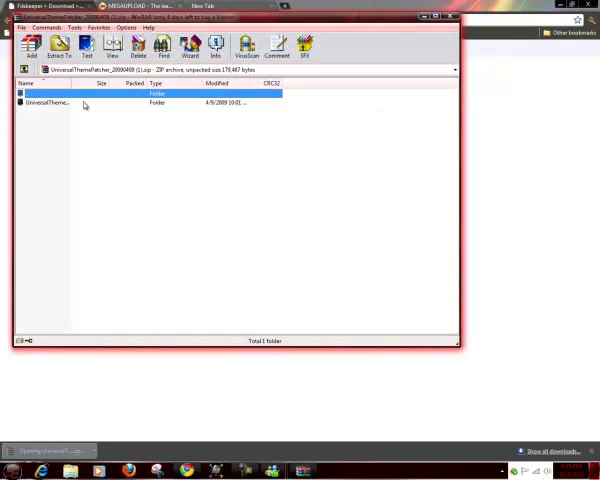
Extract the patcher archive, inspect the readme and patcher executables, and check the system type via computer Properties.
click(60, 44)
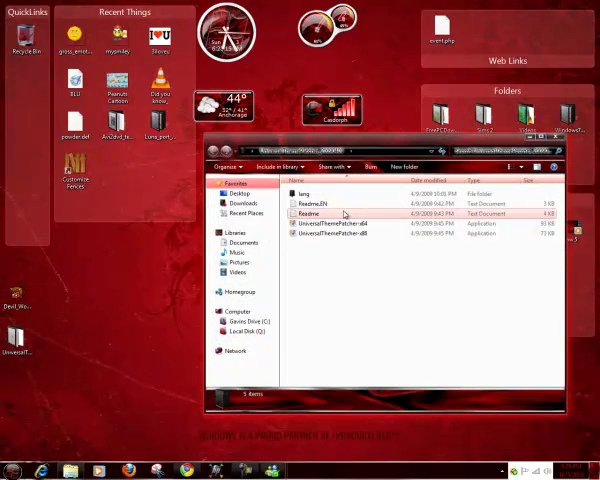
click(344, 224)
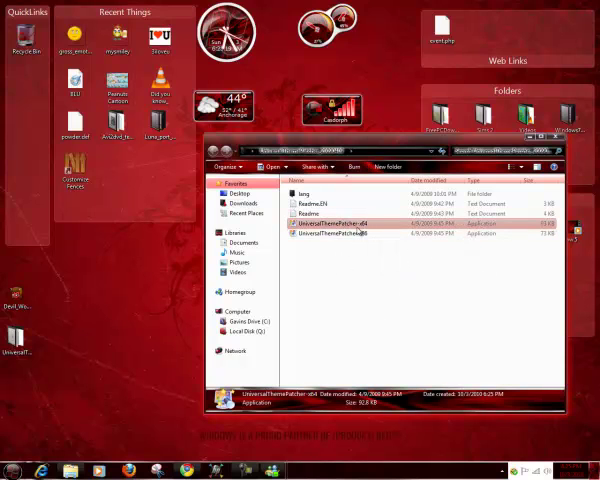
click(344, 236)
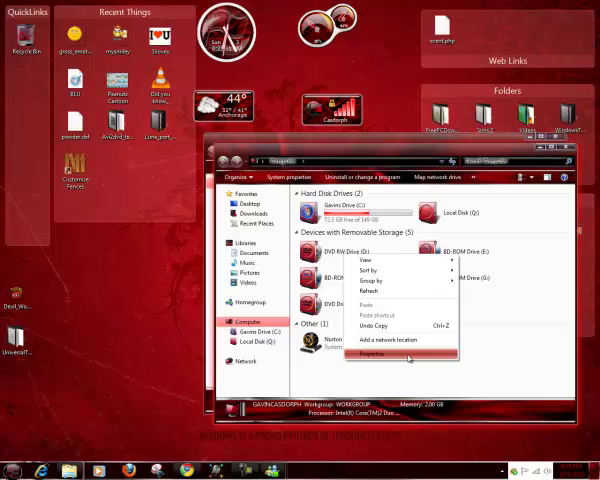
click(372, 354)
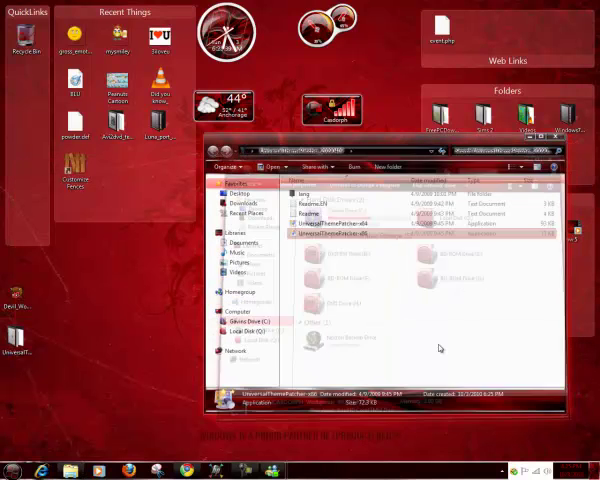
Launch the patcher, choose the interface language, and dismiss the incompatible-version error.
double_click(340, 232)
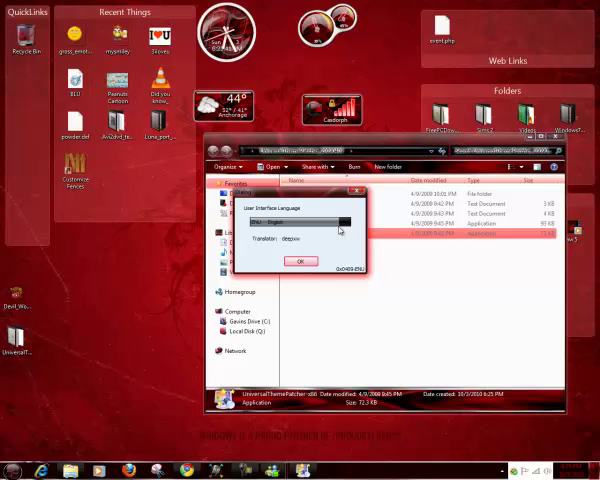
click(344, 216)
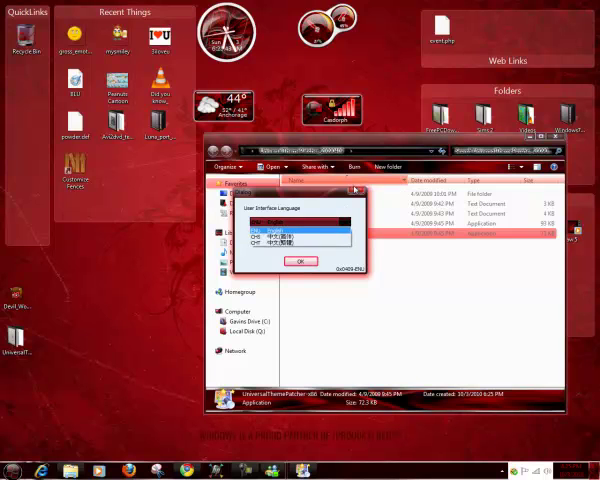
click(296, 262)
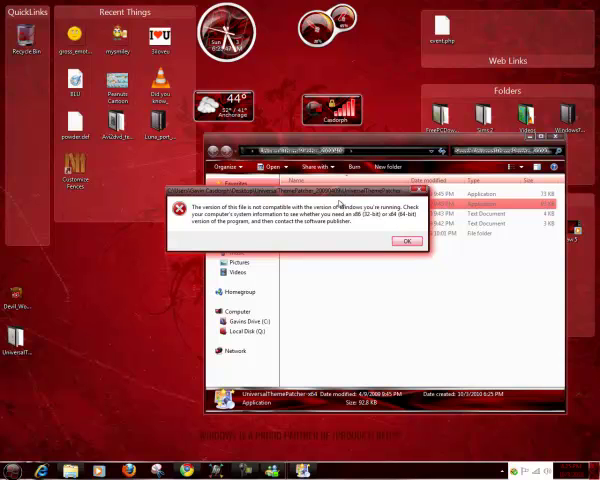
click(408, 240)
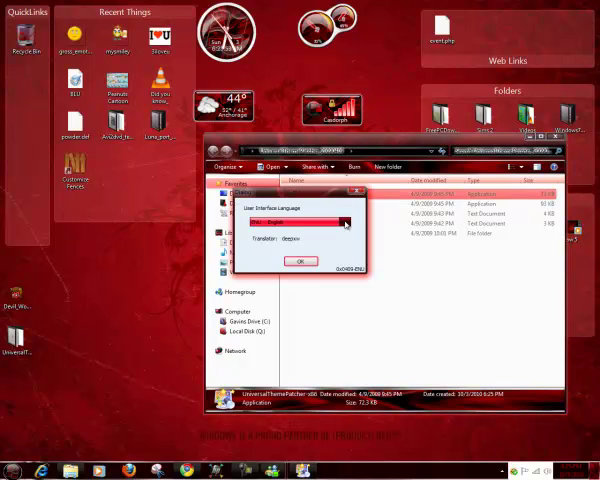
Run the matching patcher version in English and confirm patching the system files.
click(344, 224)
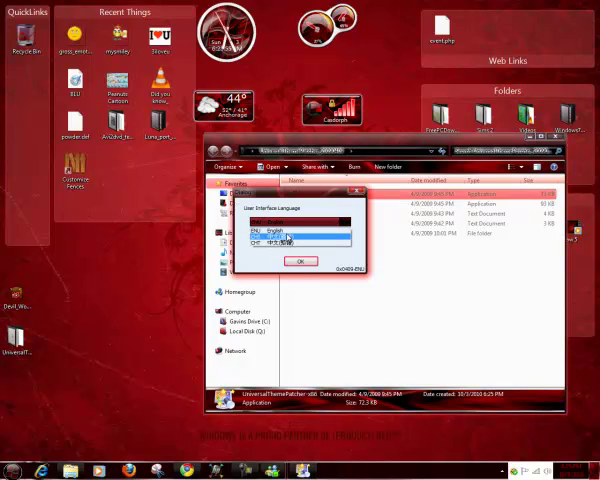
click(296, 262)
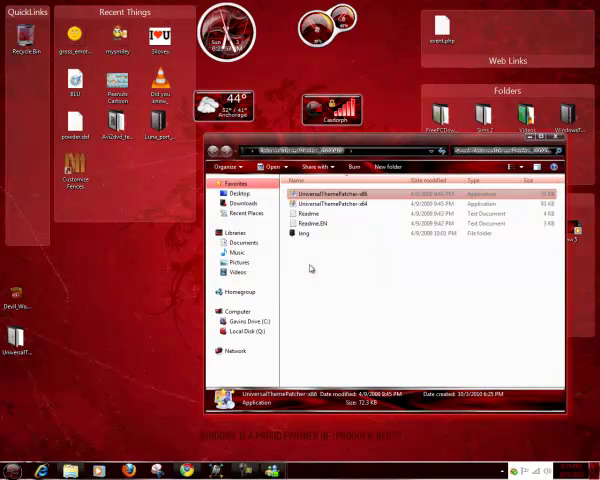
double_click(336, 192)
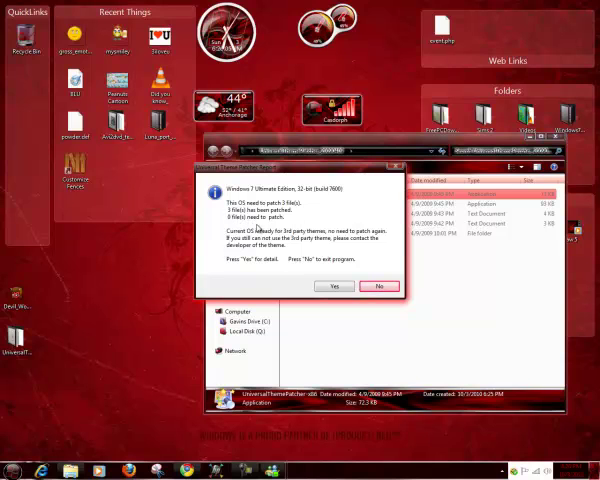
mouse_move(334, 288)
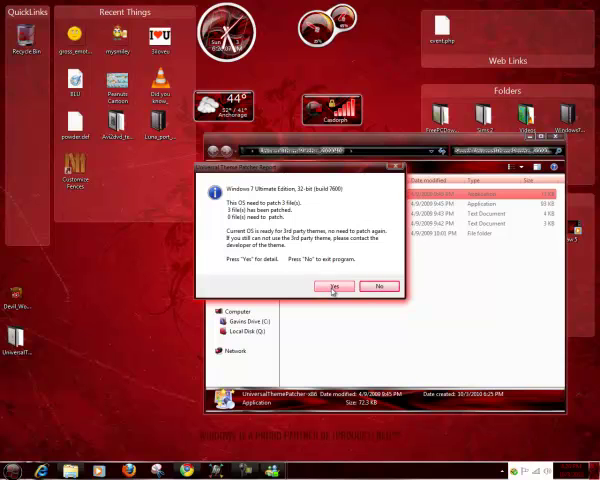
click(336, 288)
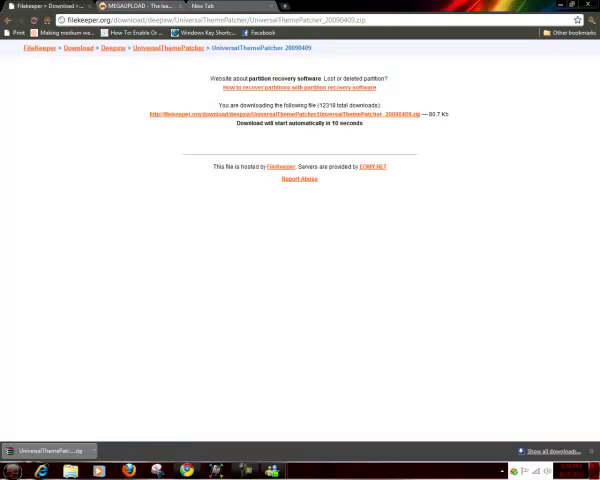
Browse the Downloads folder in Windows Explorer, then go to the main system drive.
click(8, 470)
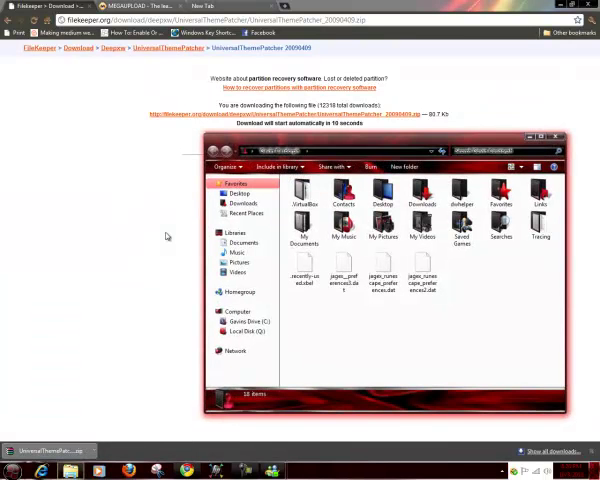
click(242, 204)
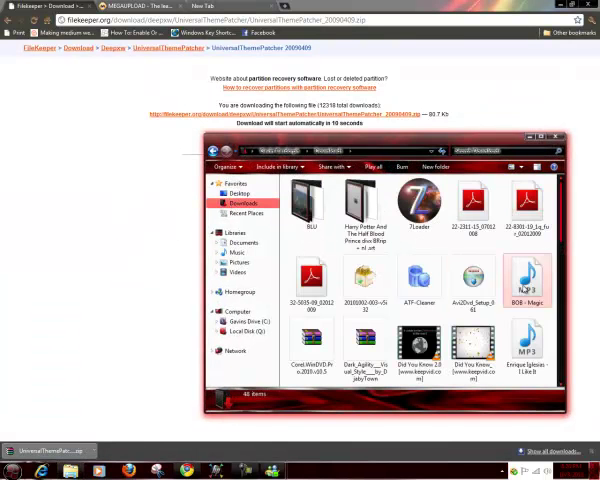
click(528, 288)
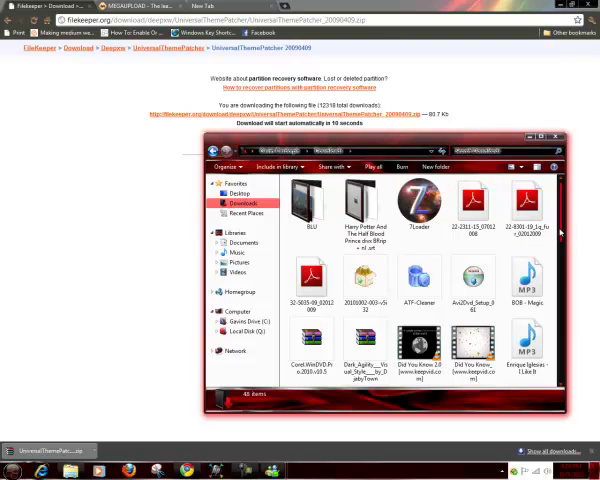
scroll(down, 3)
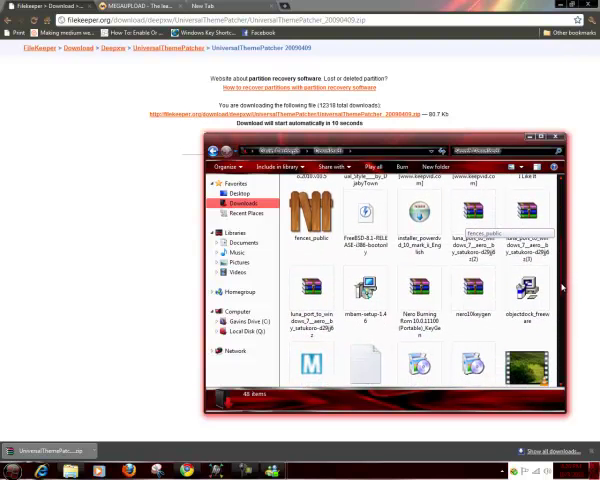
scroll(down, 3)
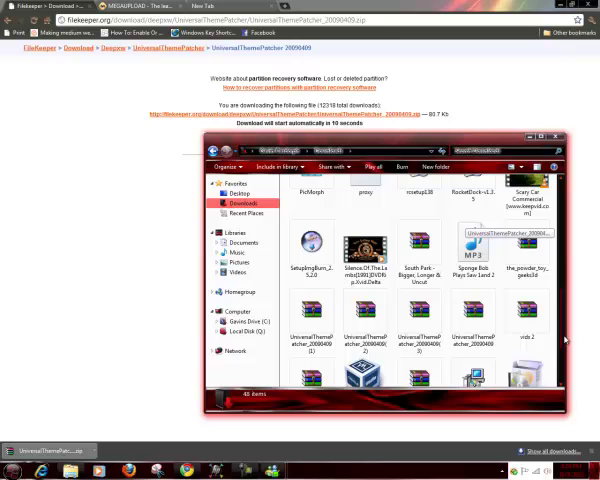
scroll(down, 3)
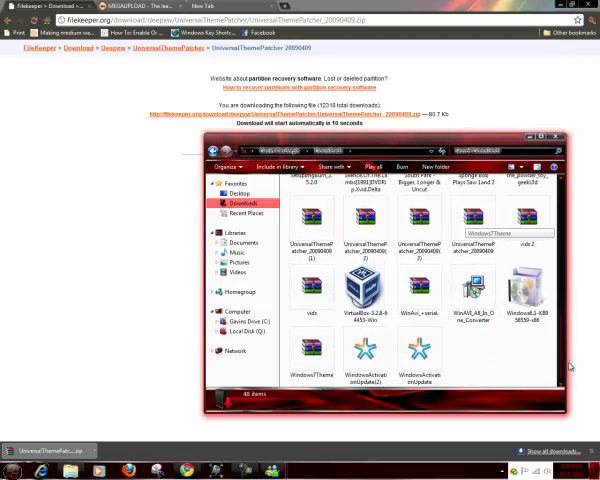
click(312, 356)
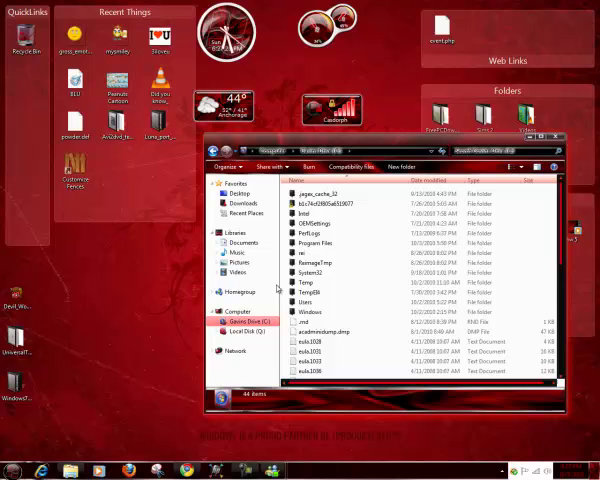
Navigate through the Windows folder into the Product 7 RED Extreme Theme folder and bring up actions for its theme files.
click(320, 312)
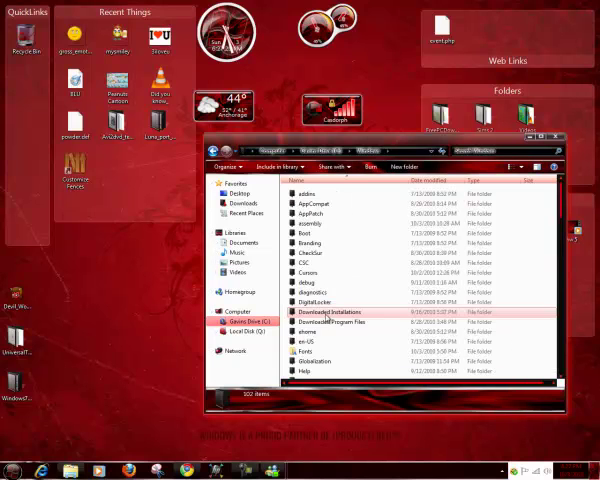
scroll(down, 3)
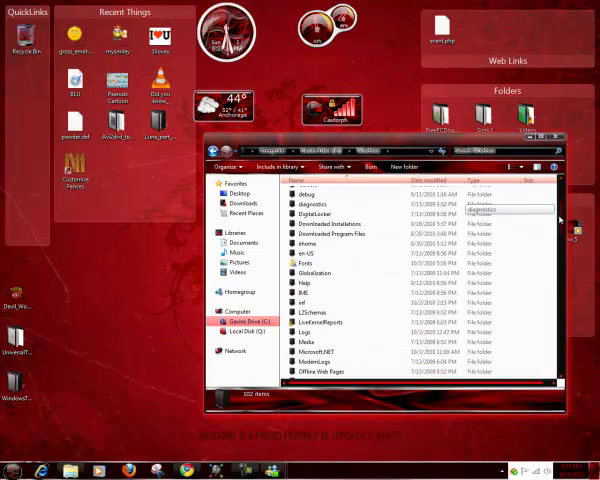
scroll(down, 3)
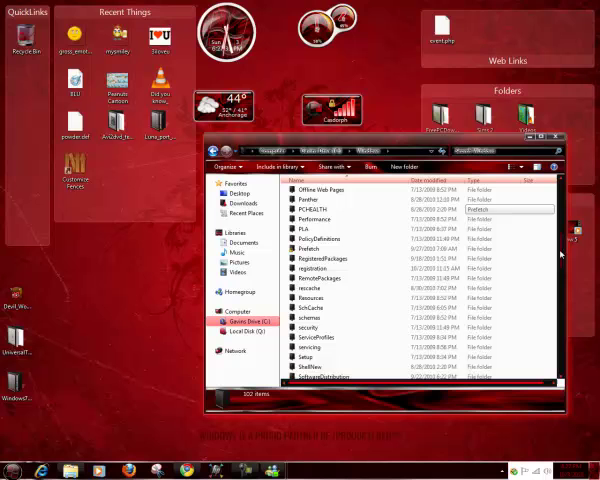
scroll(down, 3)
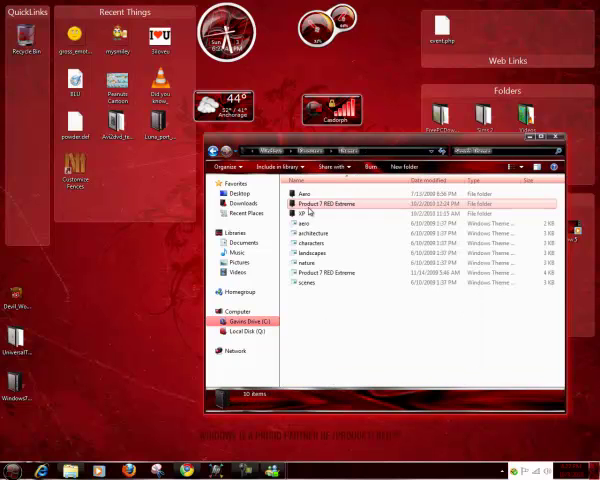
click(310, 192)
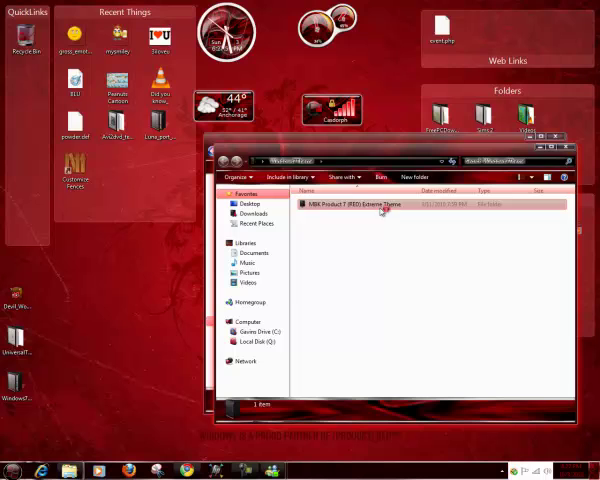
double_click(380, 204)
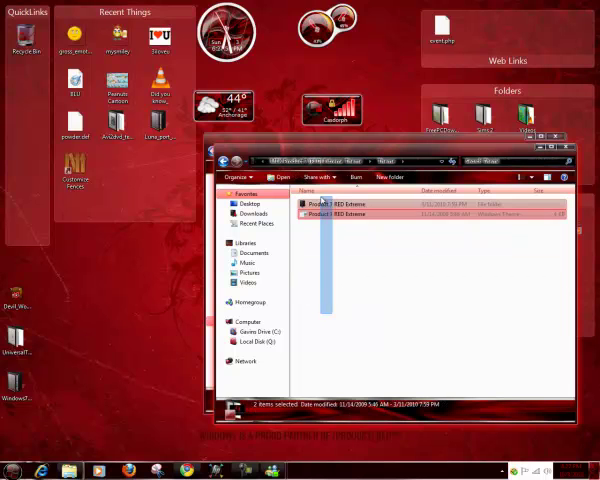
right_click(330, 204)
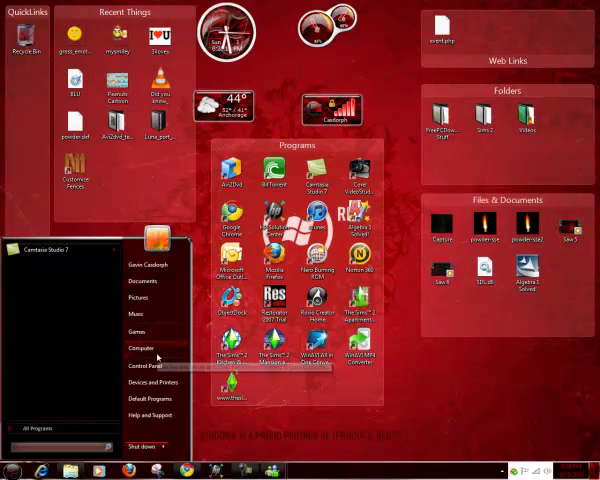
mouse_move(144, 348)
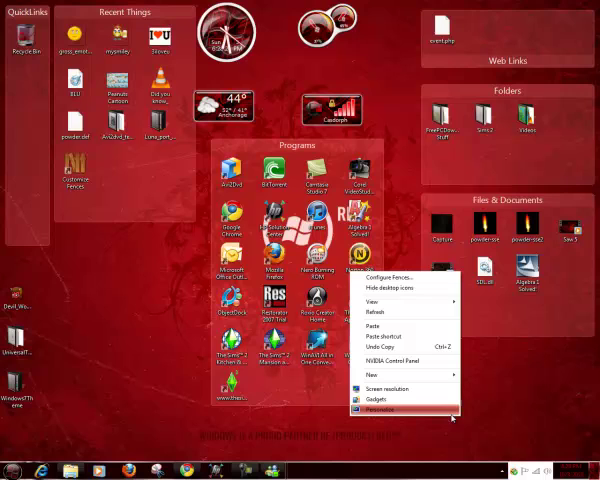
From Personalize, apply the Product 7 RED Extreme theme to the desktop.
click(380, 408)
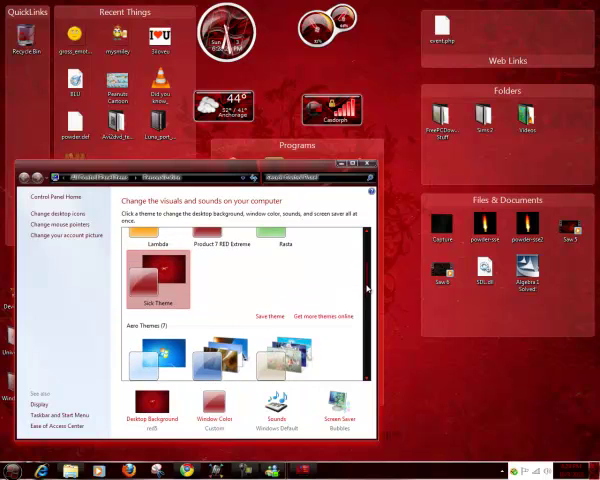
scroll(down, 3)
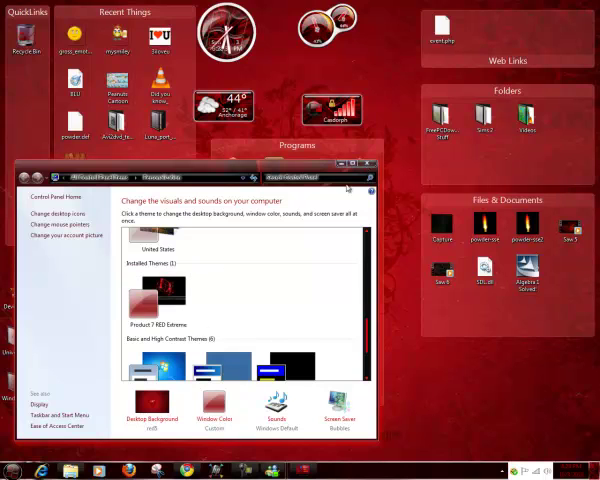
click(156, 300)
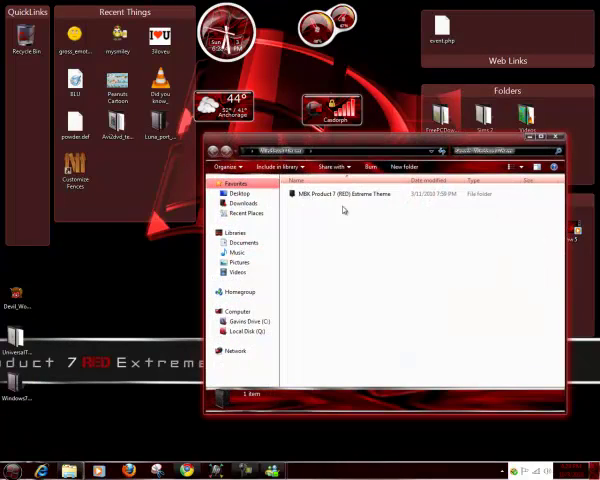
In the theme's Wallpapers folder, set one image as the desktop background.
double_click(360, 192)
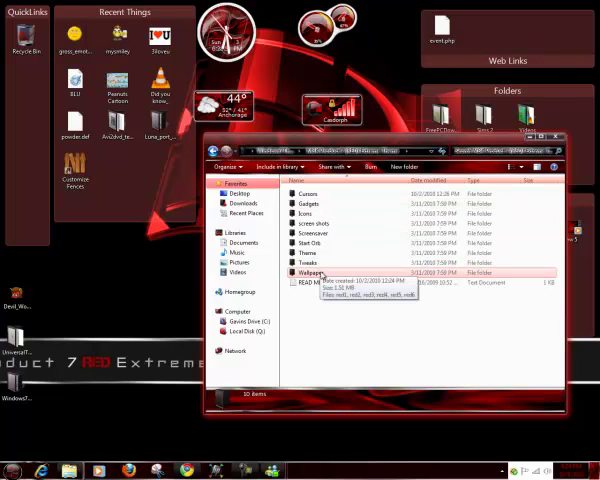
double_click(312, 272)
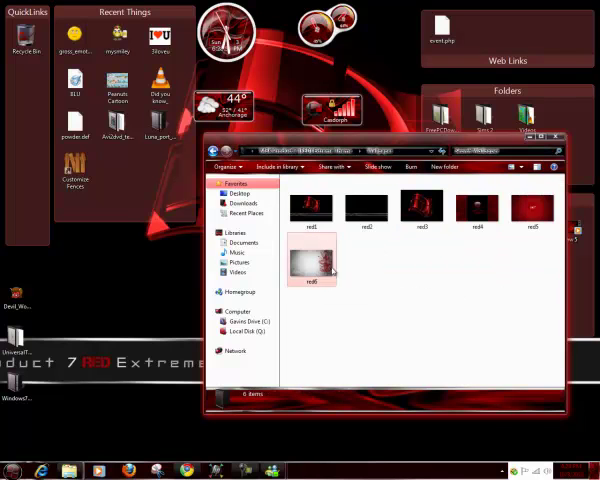
right_click(310, 260)
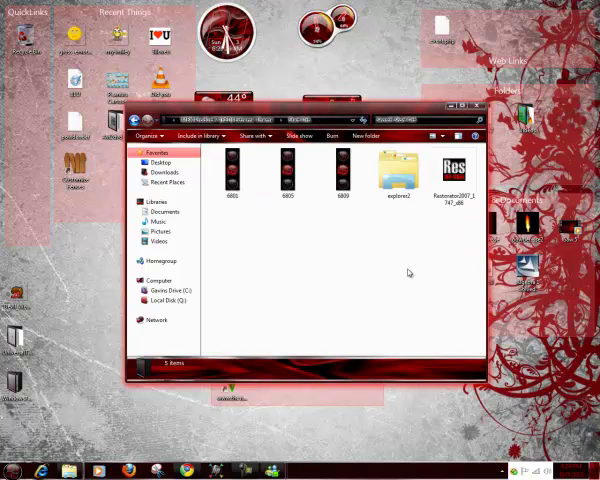
Select the Restorator 2007 application in the orb folder to run it.
click(456, 168)
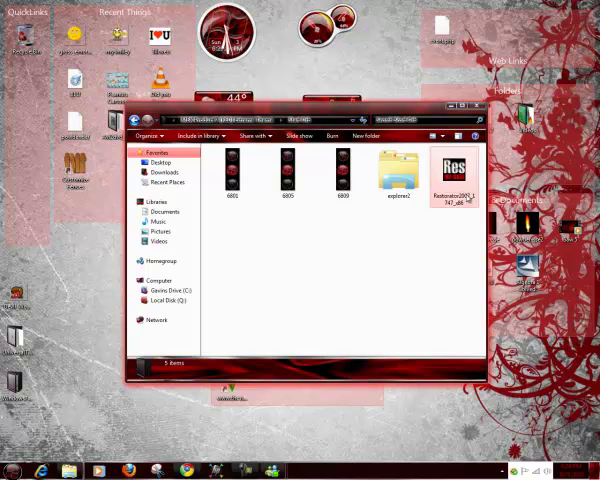
click(454, 176)
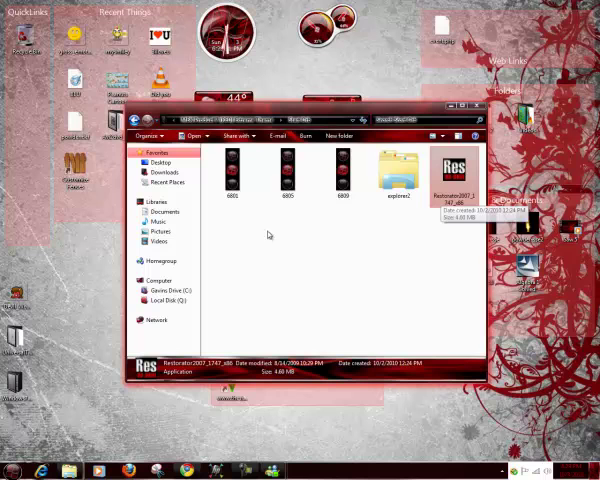
mouse_move(438, 300)
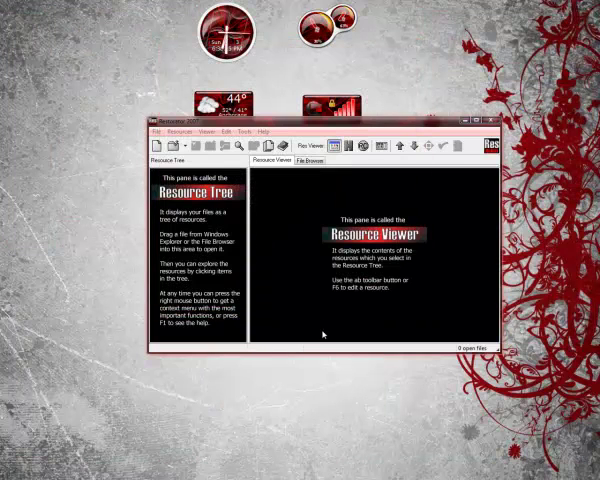
mouse_move(348, 128)
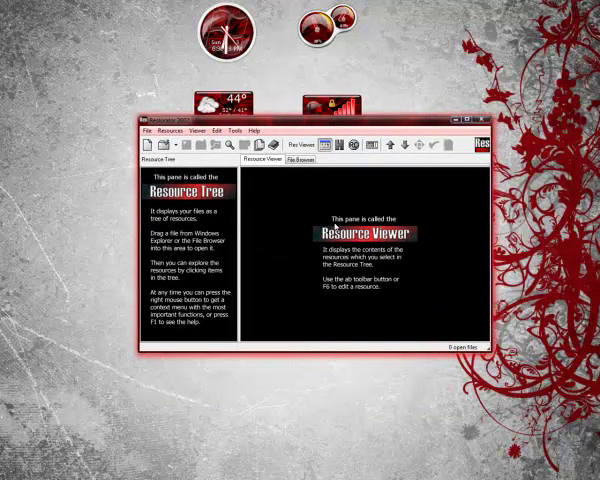
mouse_move(310, 162)
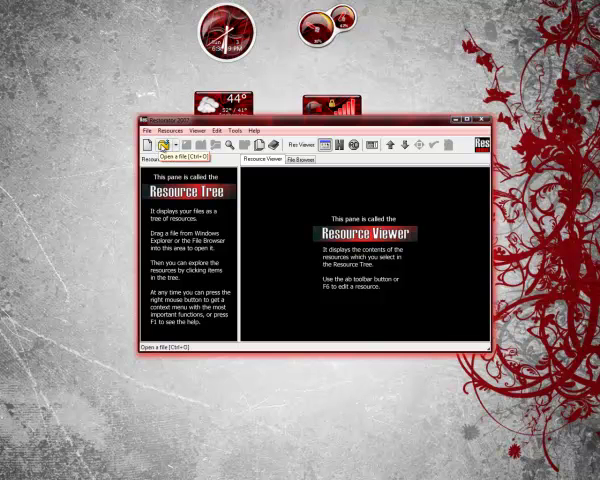
From Restorator's open-file dialog, browse to C:\Windows and select explorer.exe.
click(160, 146)
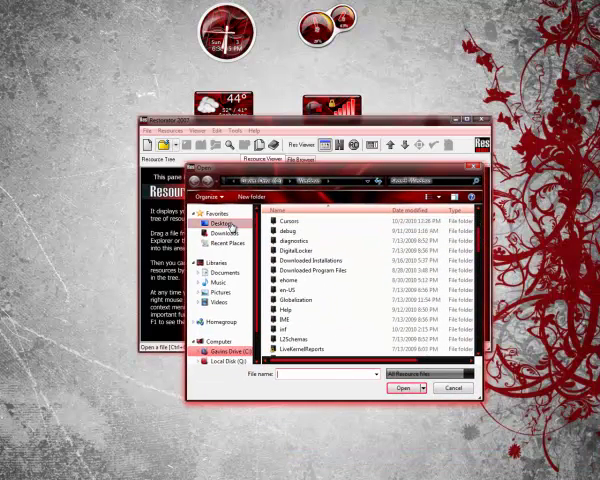
scroll(down, 3)
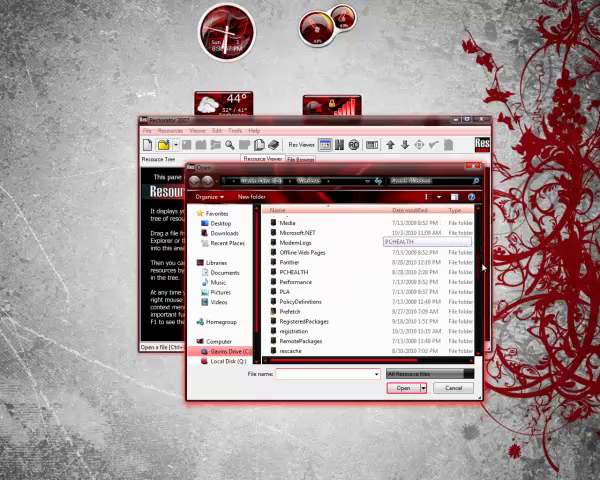
scroll(down, 3)
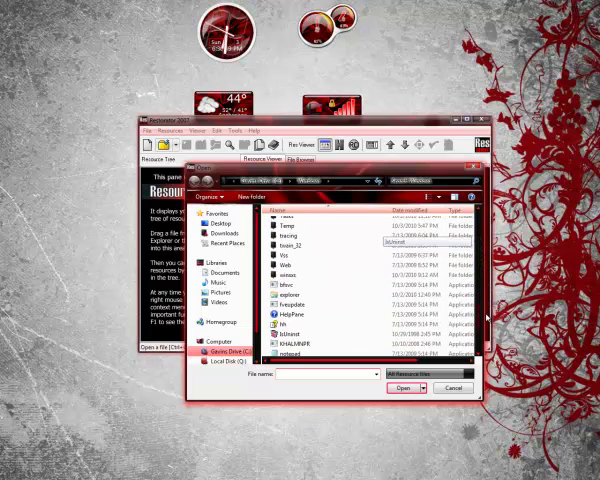
click(290, 298)
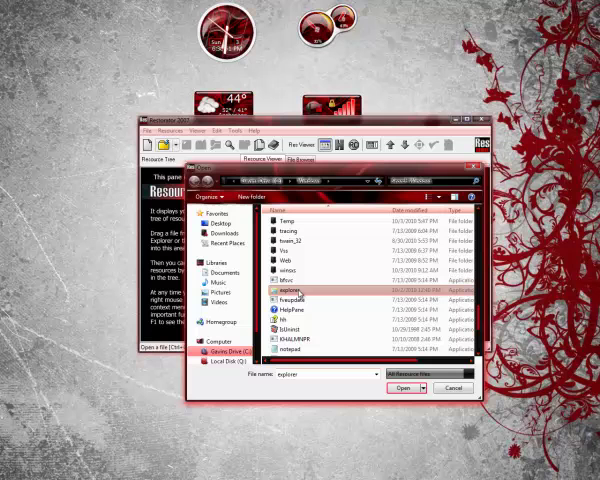
mouse_move(288, 296)
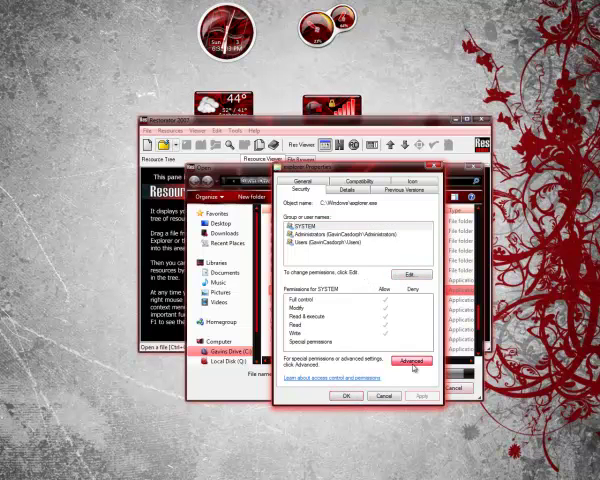
In explorer.exe's advanced security settings, make Administrators the owner of the file.
click(408, 360)
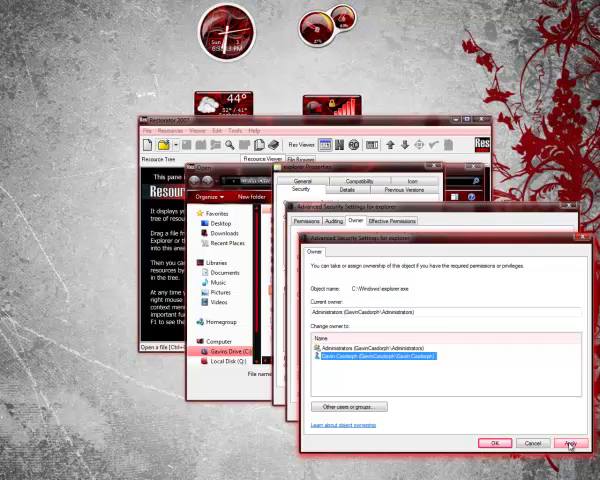
click(570, 442)
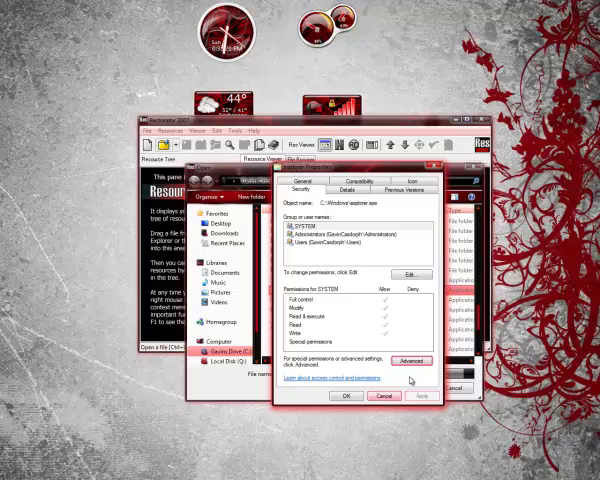
click(404, 360)
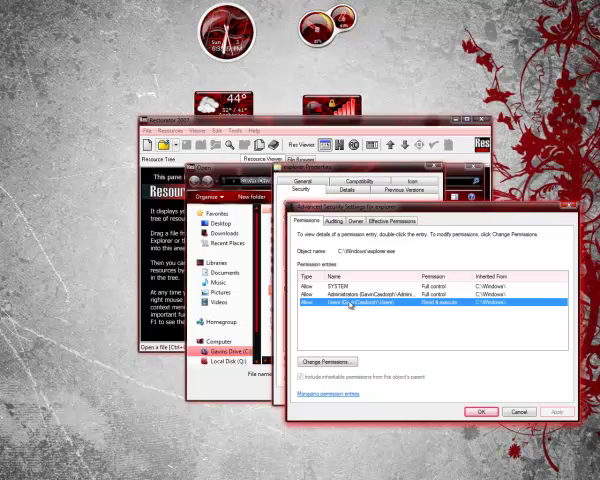
mouse_move(344, 304)
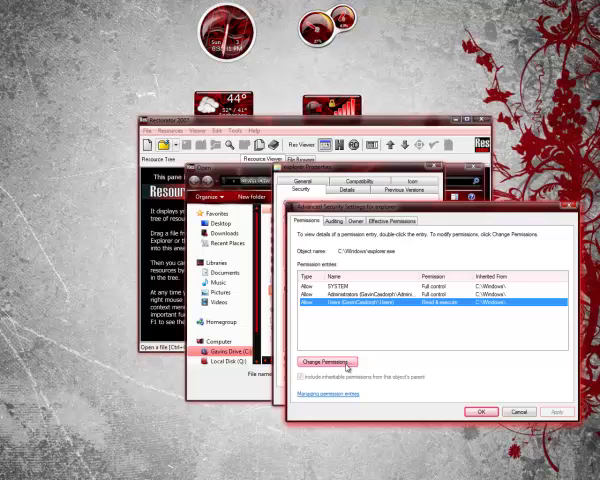
Edit explorer.exe's permission entries, confirm the system-file change, and apply the new permissions.
click(324, 360)
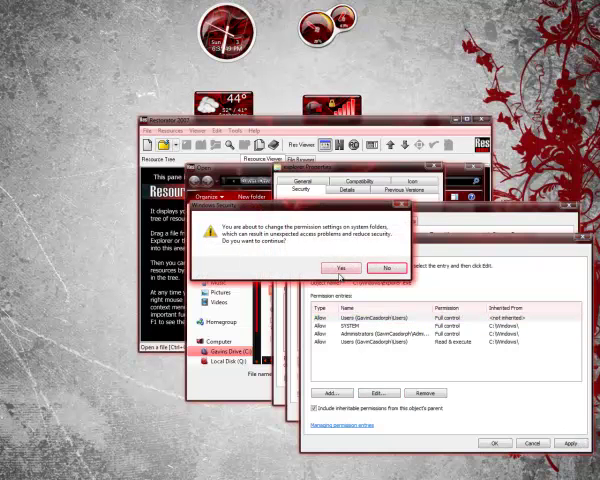
click(338, 268)
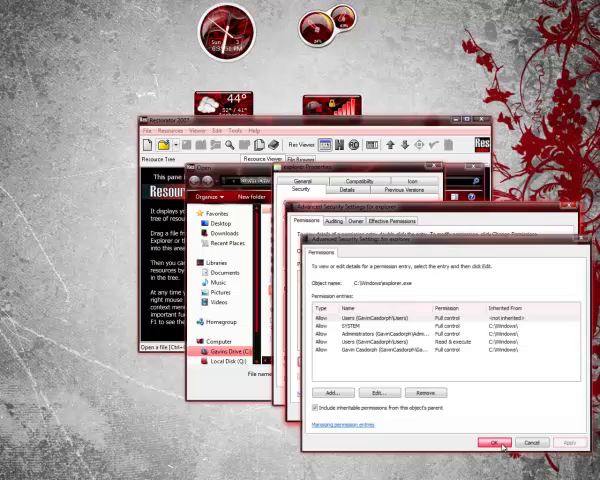
click(492, 442)
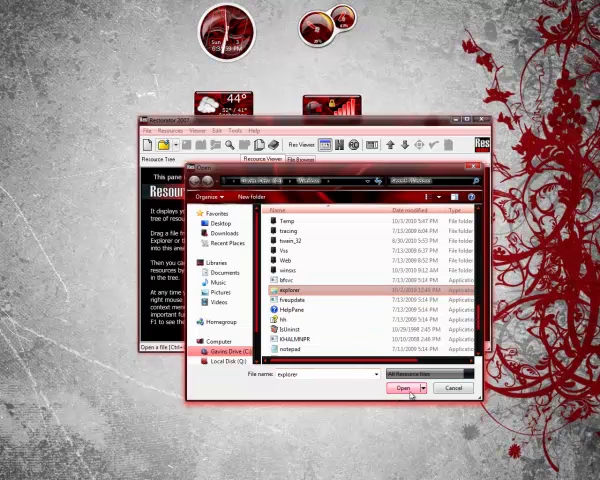
Load explorer.exe with its bitmap resources listed and switch to browsing the files on disk.
click(400, 388)
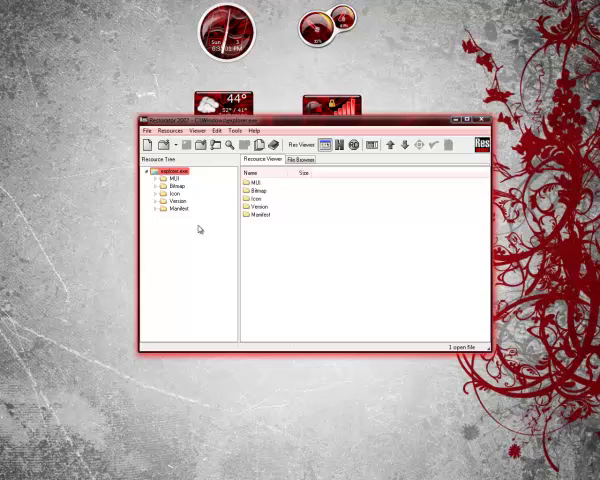
mouse_move(200, 202)
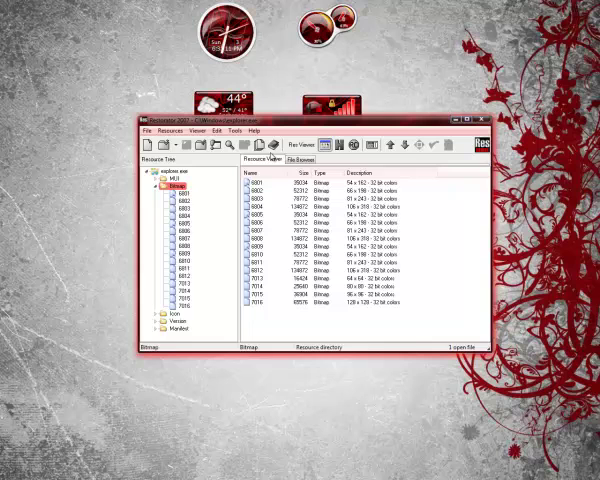
click(304, 160)
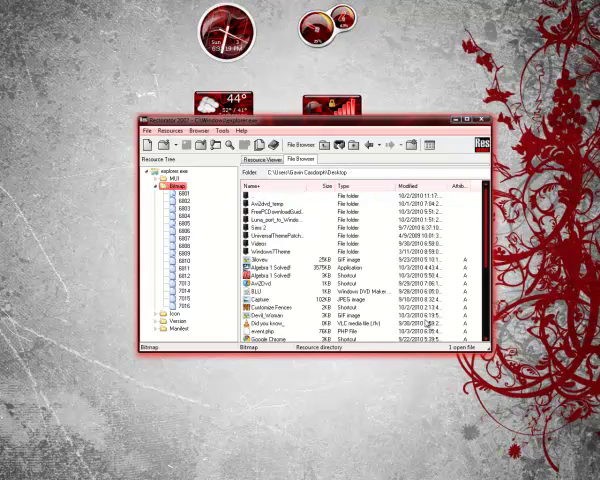
Navigate the file browser into the red theme's folder holding the start orb BMP images.
scroll(down, 3)
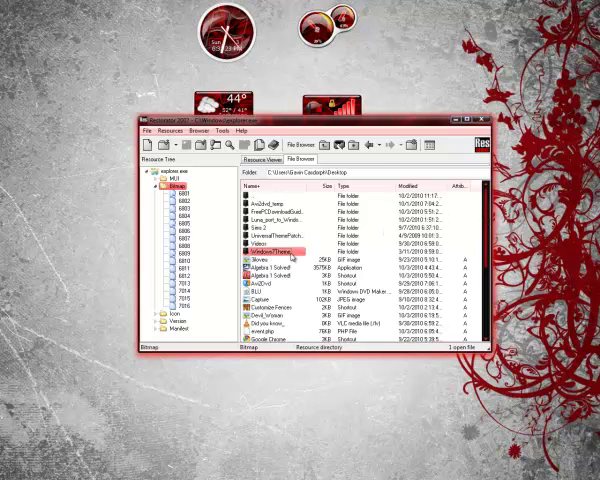
double_click(272, 246)
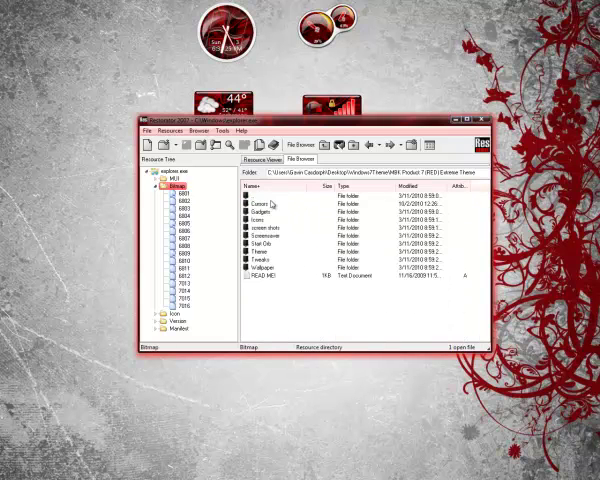
click(270, 244)
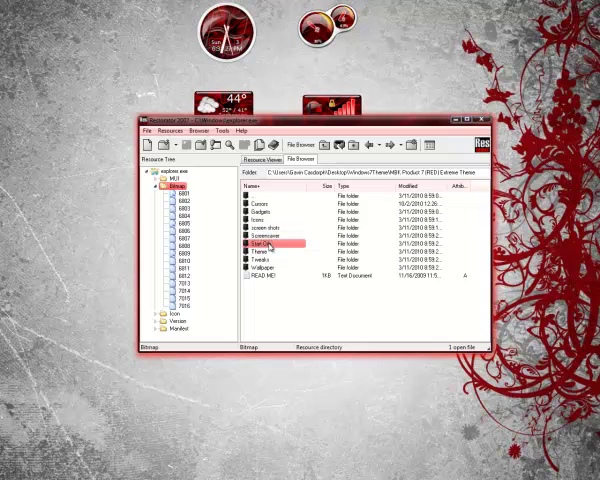
double_click(268, 242)
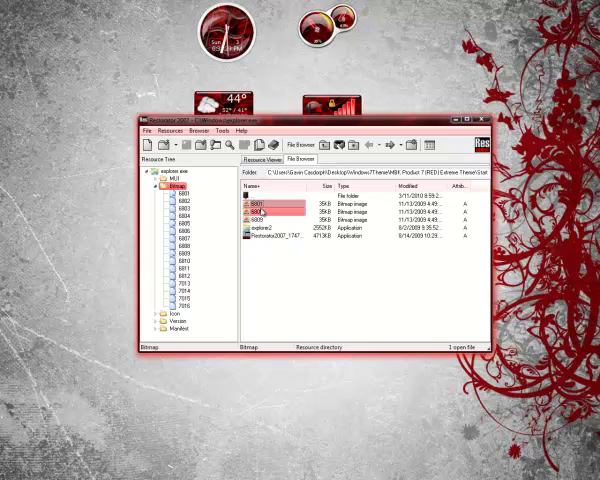
right_click(248, 202)
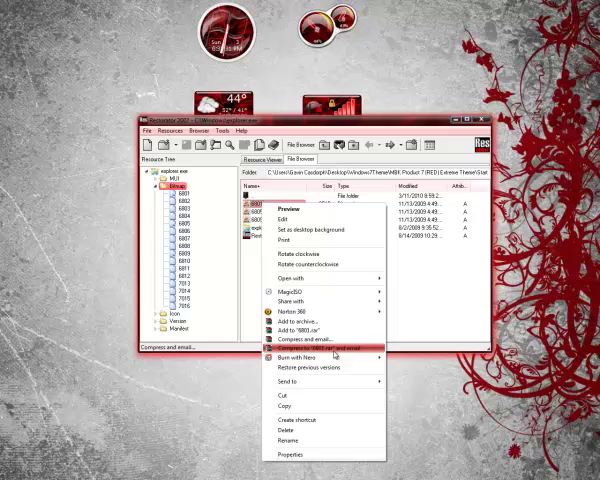
click(310, 346)
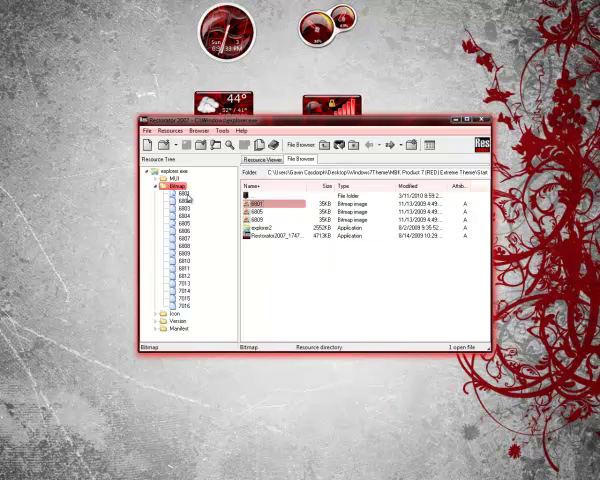
Replace explorer's start orb bitmap resources (through 6801) with the matching orb images.
click(176, 192)
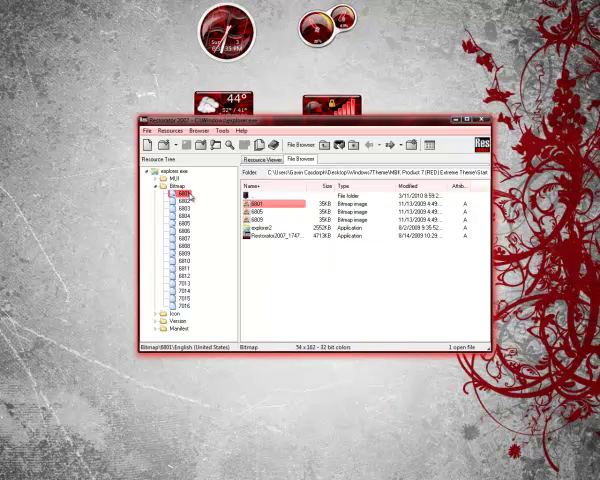
right_click(176, 192)
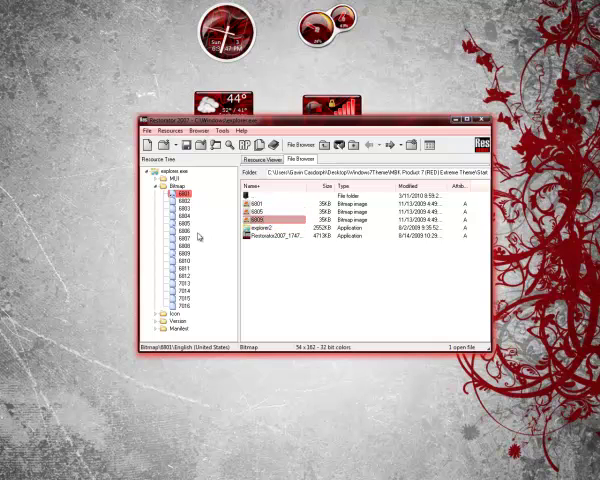
click(270, 204)
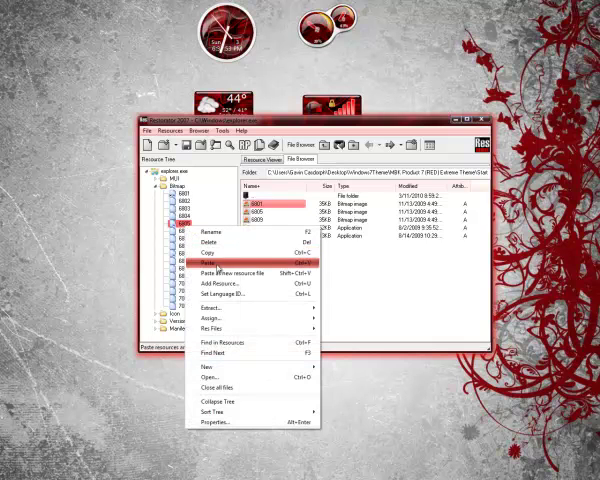
click(206, 264)
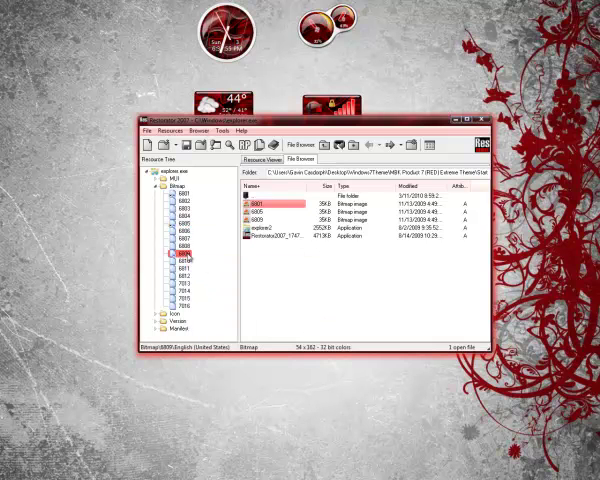
right_click(184, 262)
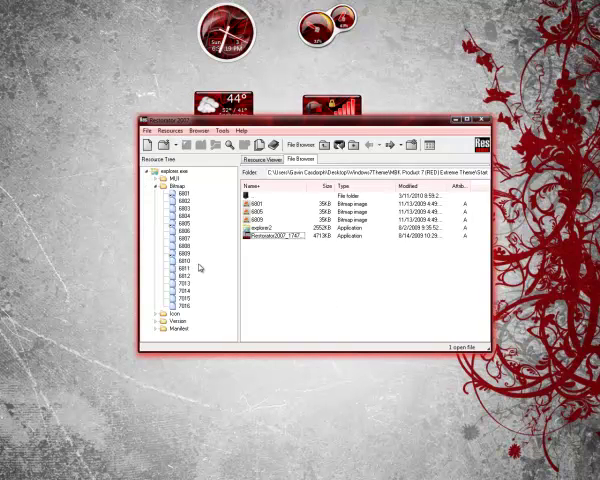
Save the modified file as explorer, confirming replacement of the existing explorer file.
click(148, 132)
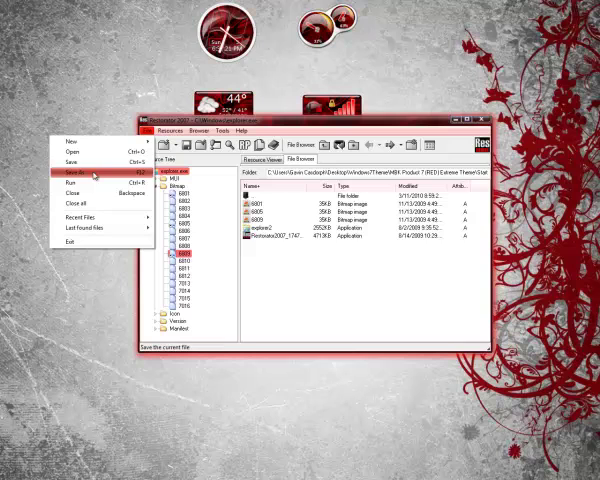
click(76, 176)
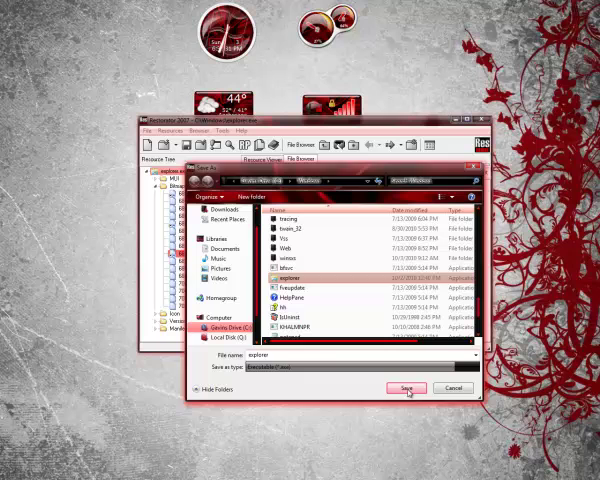
click(406, 388)
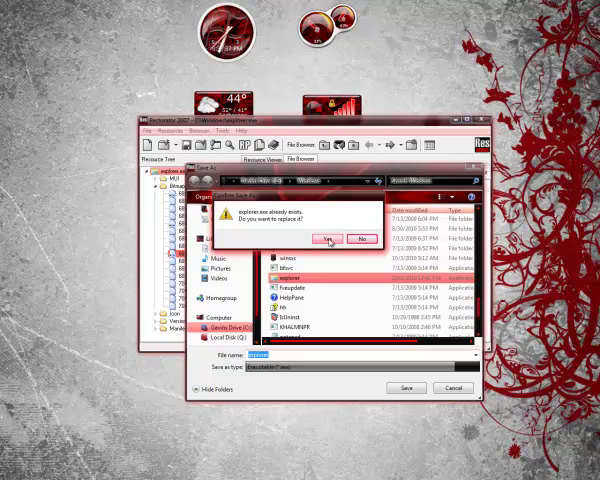
click(340, 238)
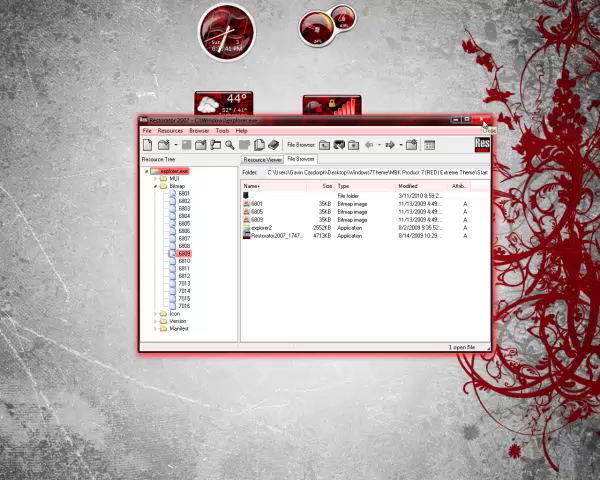
Run explorer as a new task to bring back the desktop, then reach the red gadgets folder.
click(488, 122)
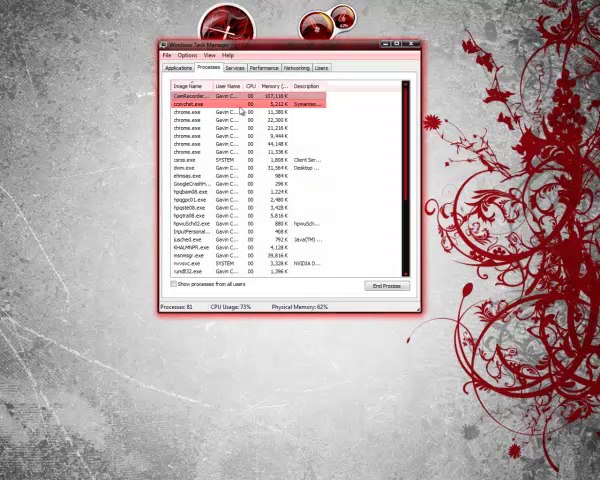
click(158, 54)
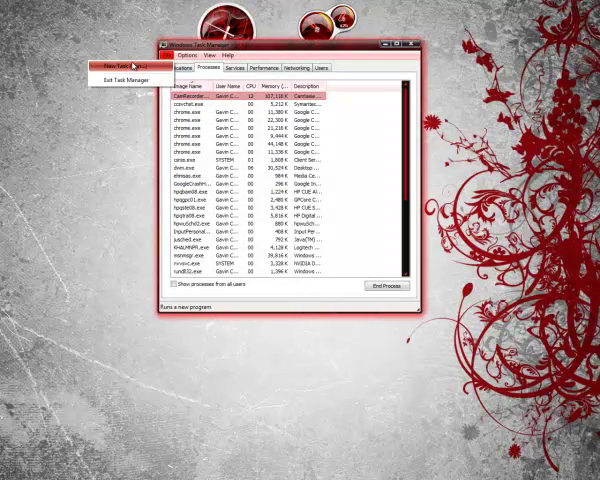
click(108, 56)
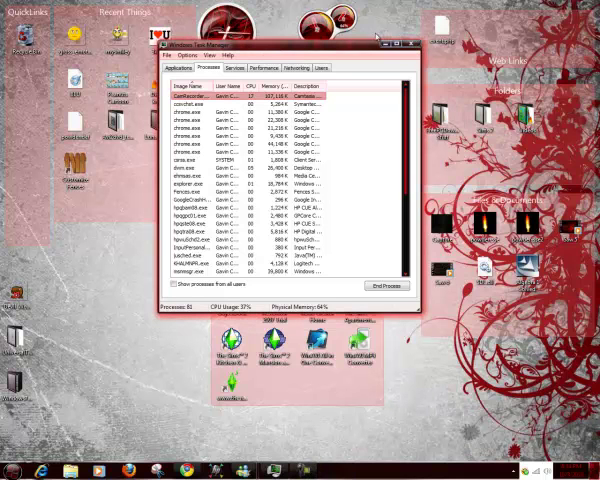
click(414, 40)
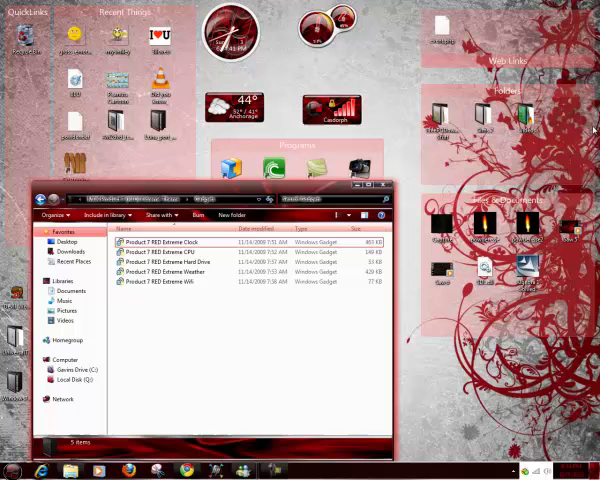
Install the Product 7 RED Extreme clock and other gadgets, then return to the pack's root folder.
click(160, 242)
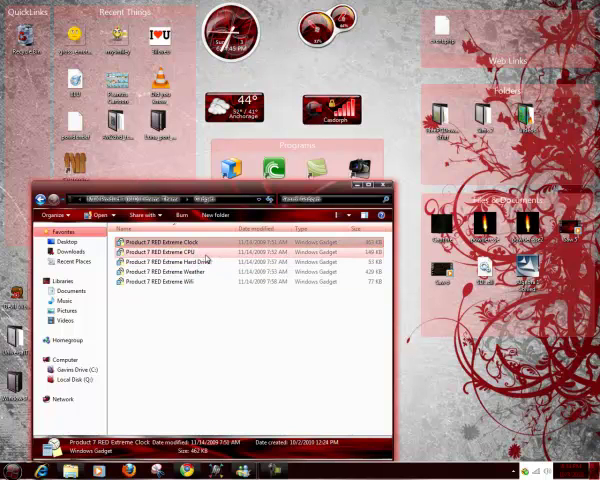
click(158, 260)
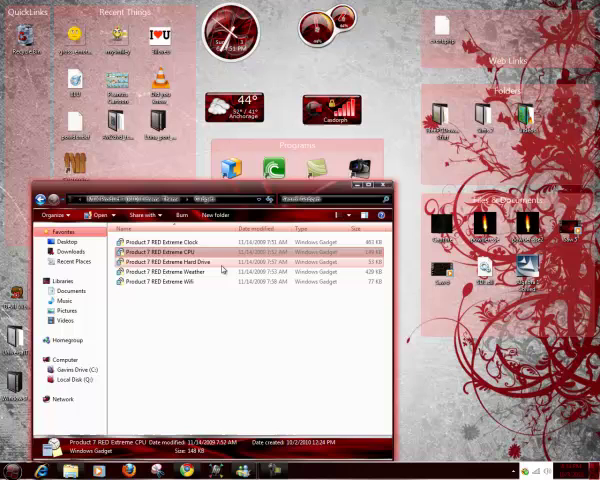
double_click(178, 260)
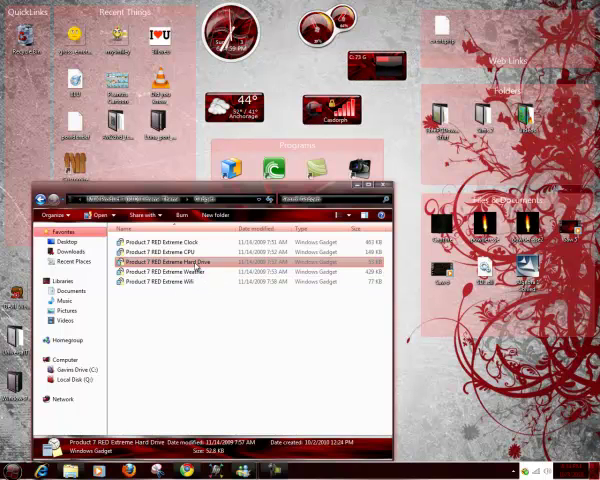
click(160, 252)
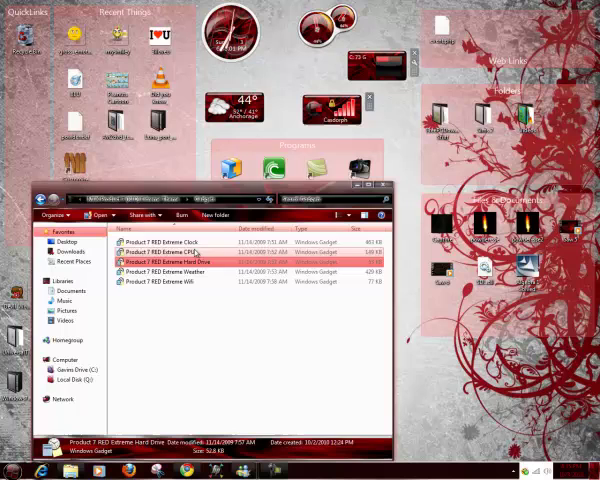
click(160, 244)
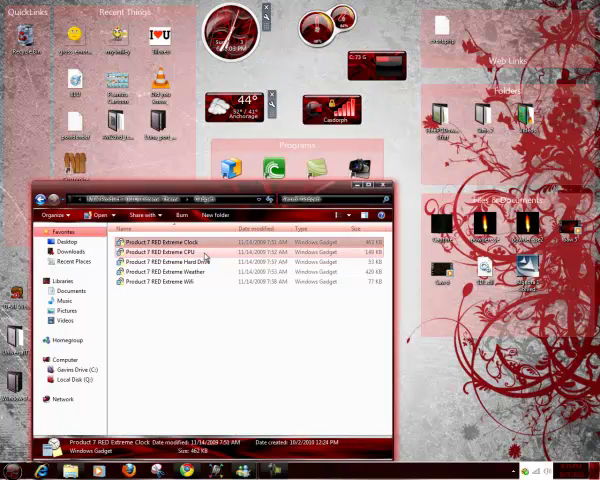
click(180, 254)
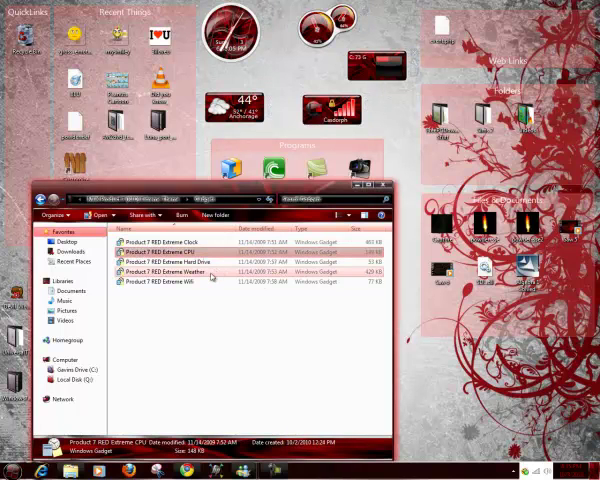
click(180, 290)
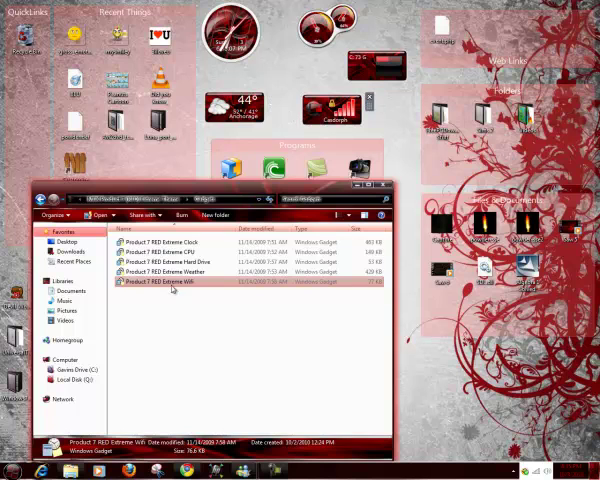
click(176, 272)
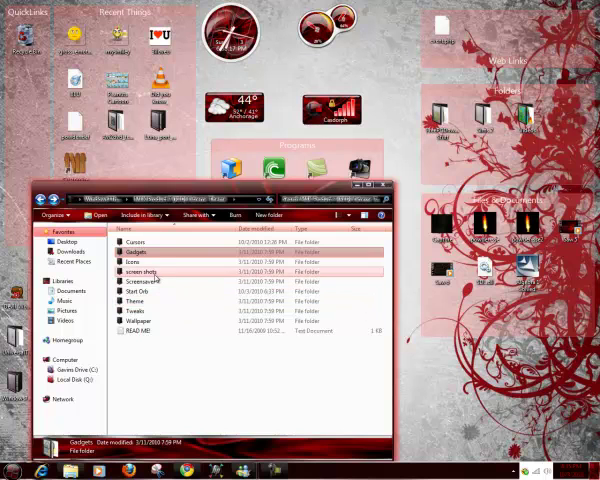
Navigate through the pack's subfolders into the red glass icon pack installer folder.
double_click(140, 272)
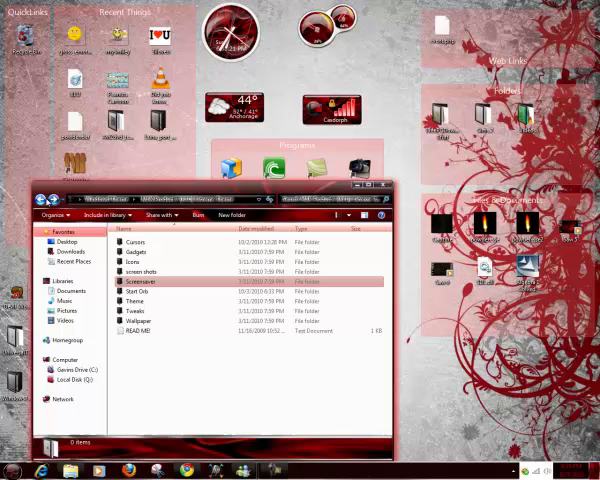
double_click(142, 280)
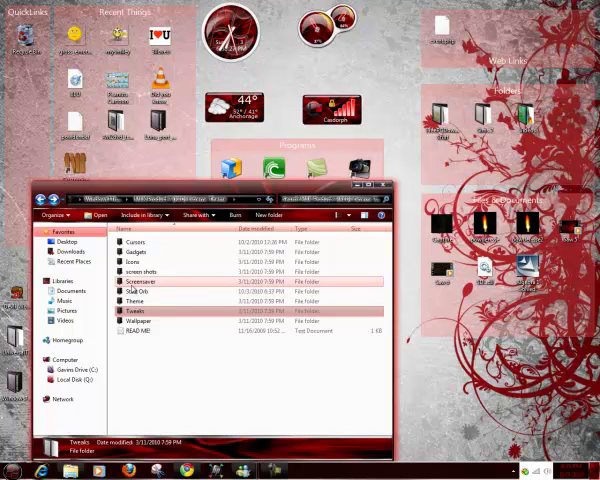
click(144, 272)
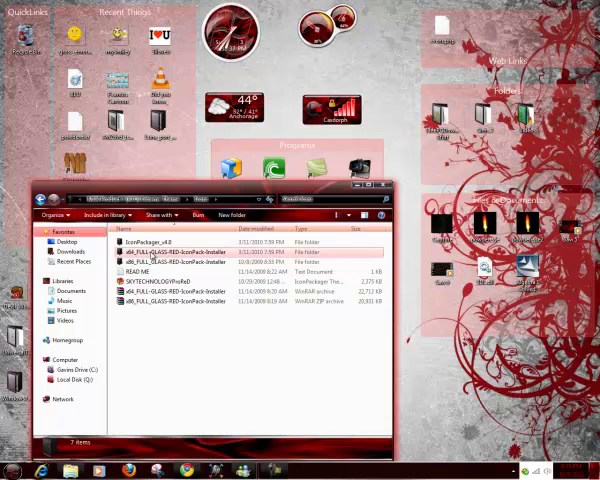
click(180, 262)
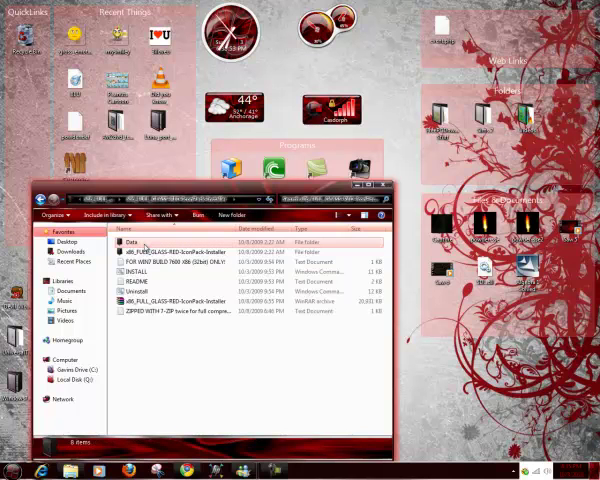
Launch the INSTALL script so the small classic RED icon pack installer runs in Command Prompt.
click(130, 292)
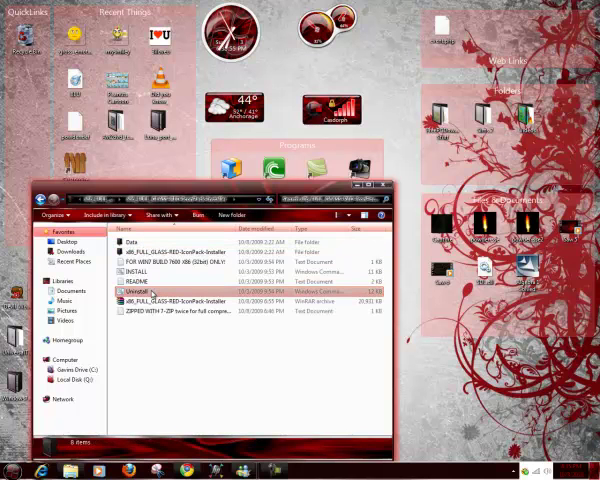
click(136, 272)
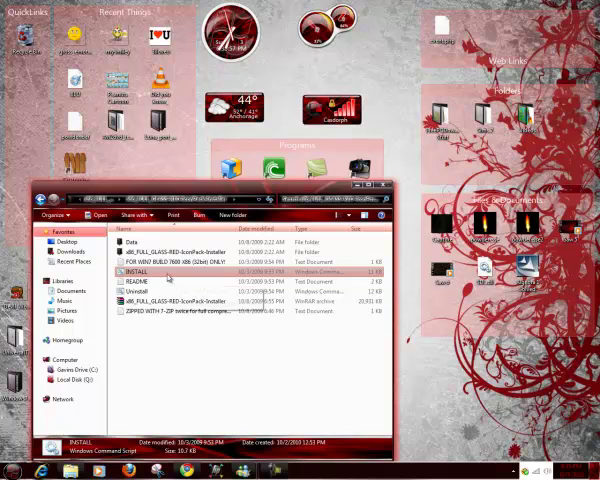
mouse_move(136, 272)
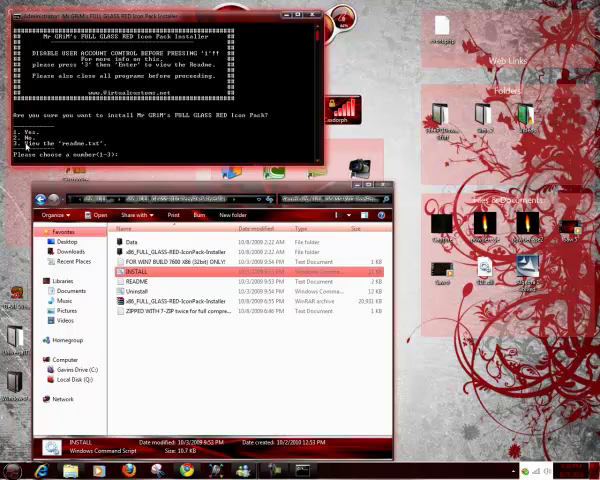
text(1)
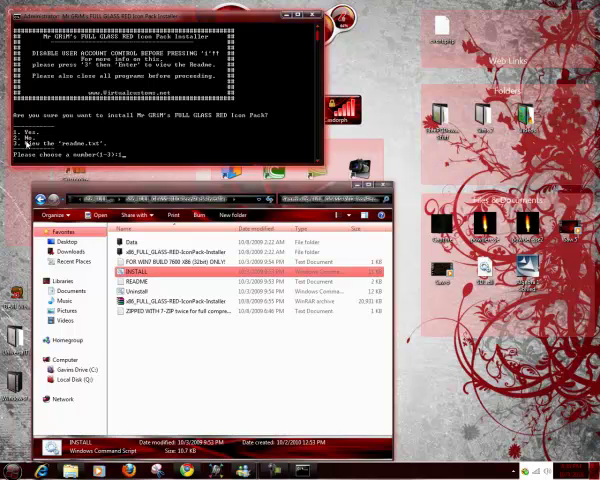
Answer 1 at the installer prompt, bringing up the User Accounts control panel page.
text(1)
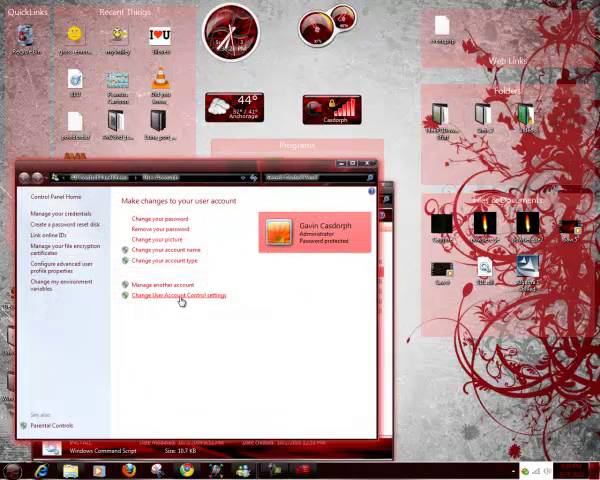
Close the account page and console, then run INSTALL as administrator to restart the icon installer.
click(182, 296)
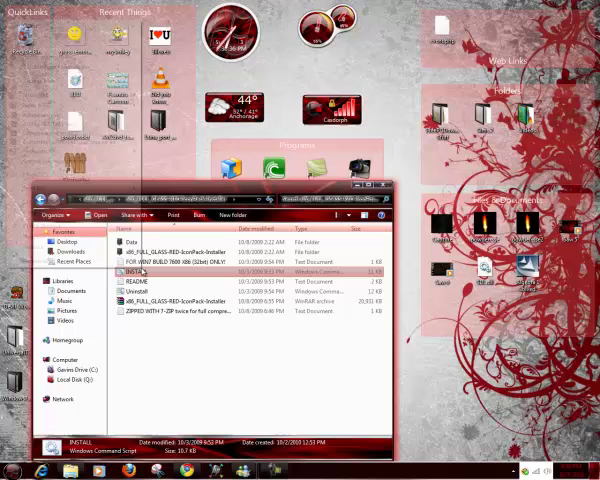
double_click(140, 272)
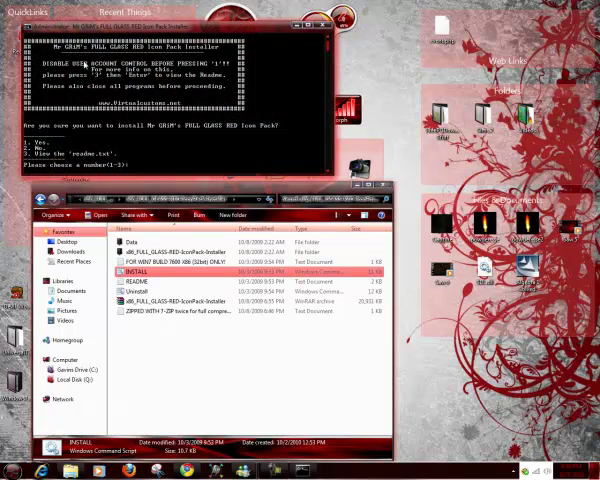
mouse_move(128, 170)
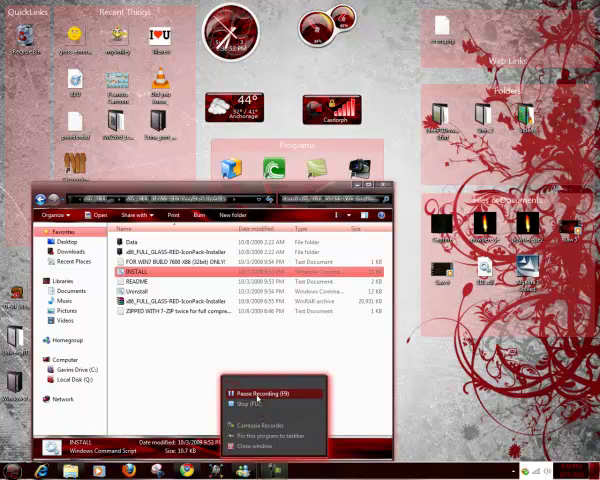
click(150, 272)
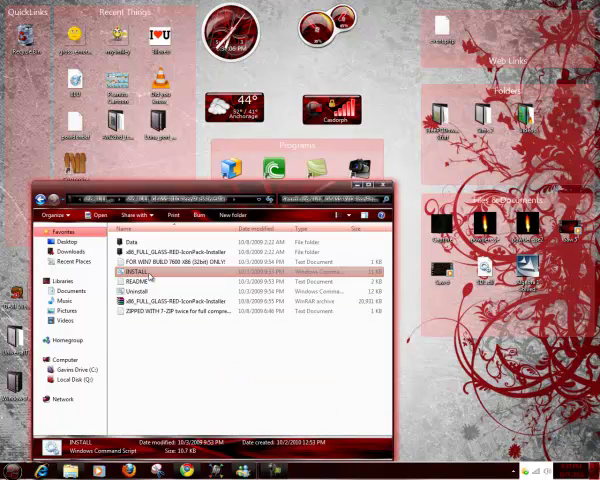
right_click(154, 270)
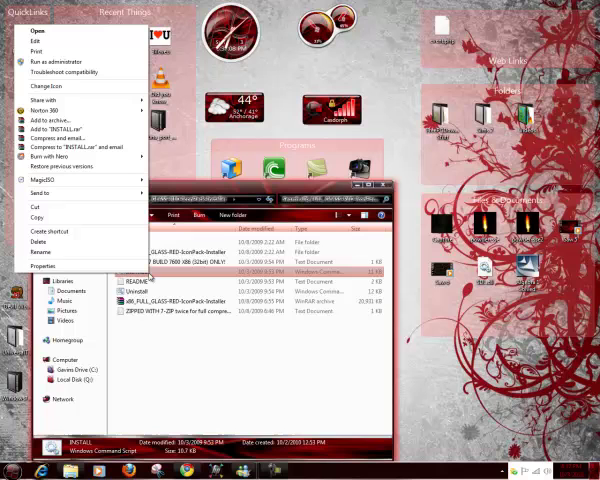
mouse_move(38, 40)
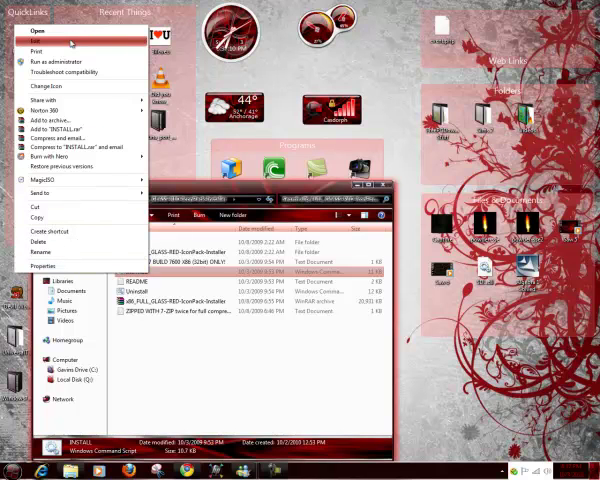
mouse_move(60, 62)
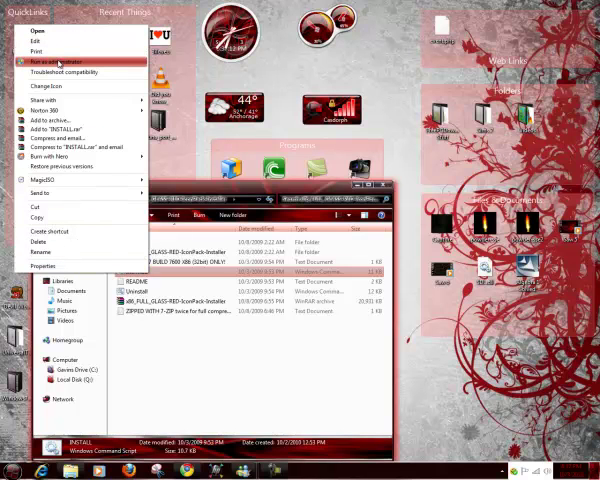
click(54, 62)
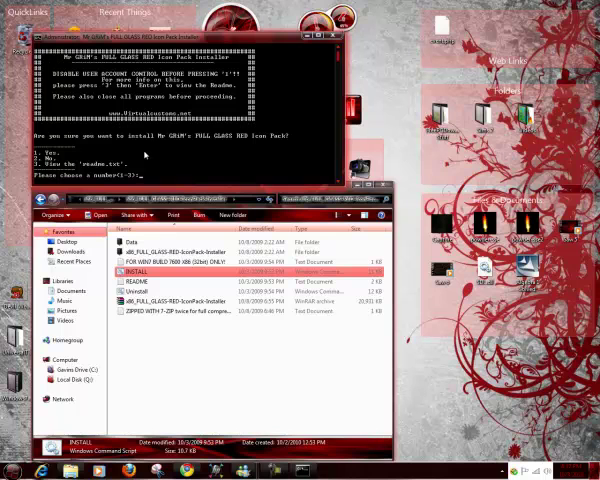